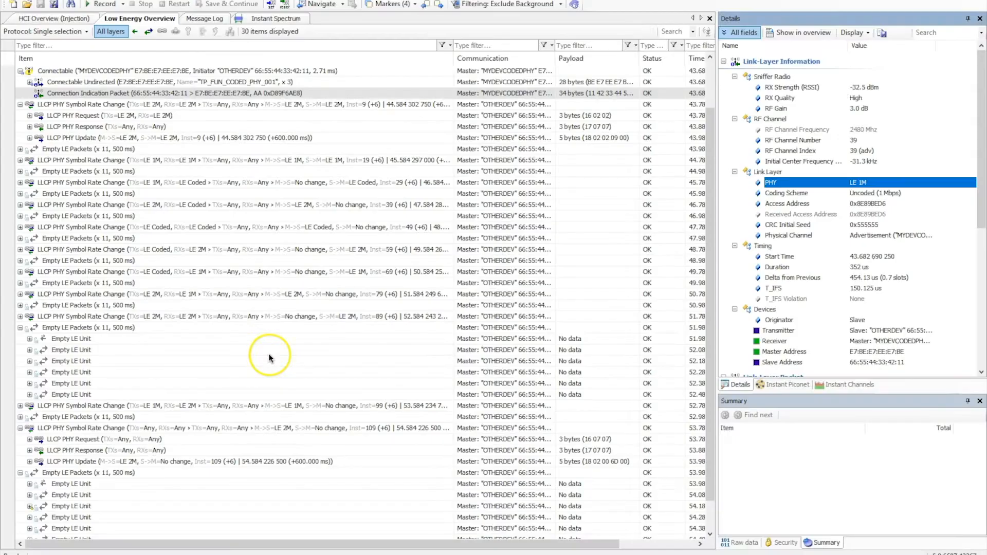
mouse_move(270, 356)
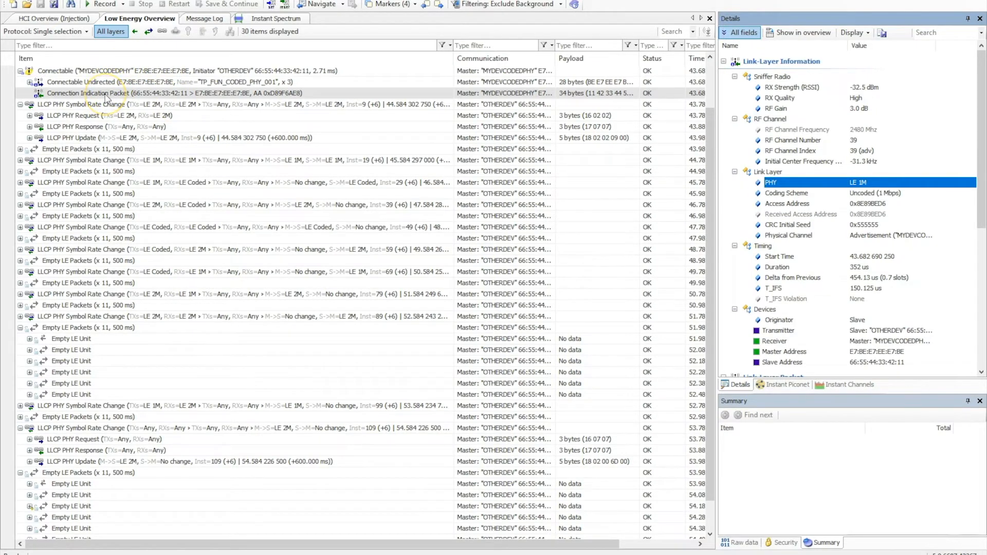
mouse_move(30, 94)
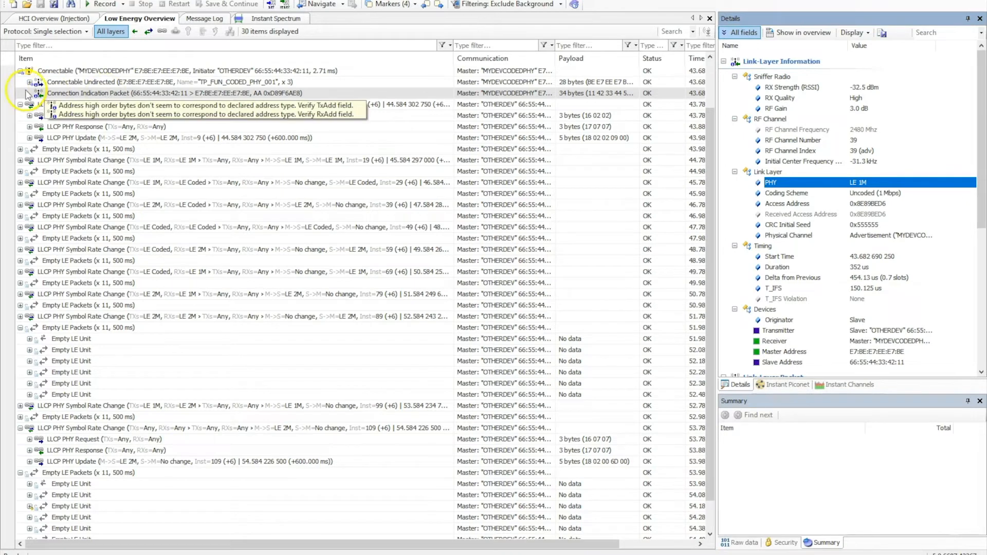
Select the LLCP PHY Request row asking for LE 2M in both directions and read its details
left_click(177, 93)
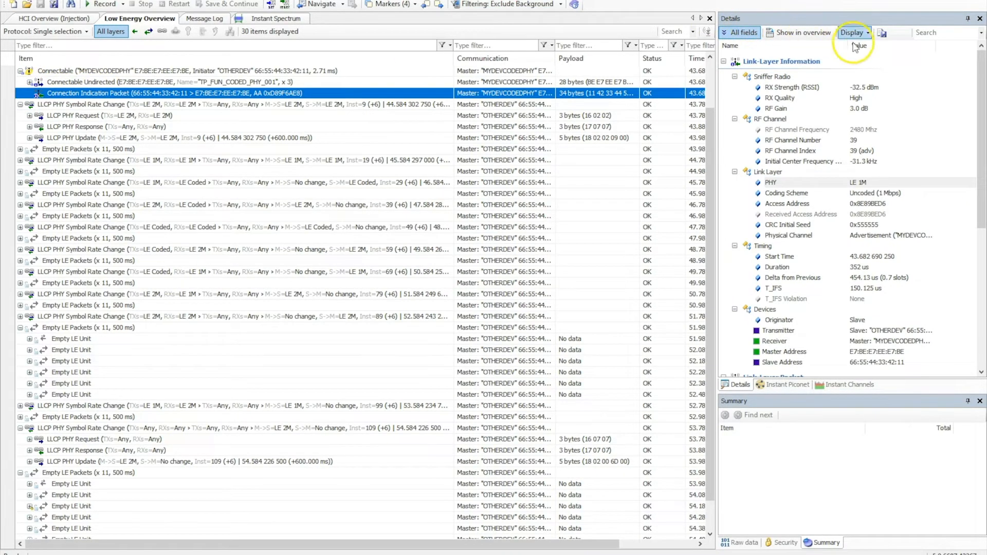
mouse_move(772, 184)
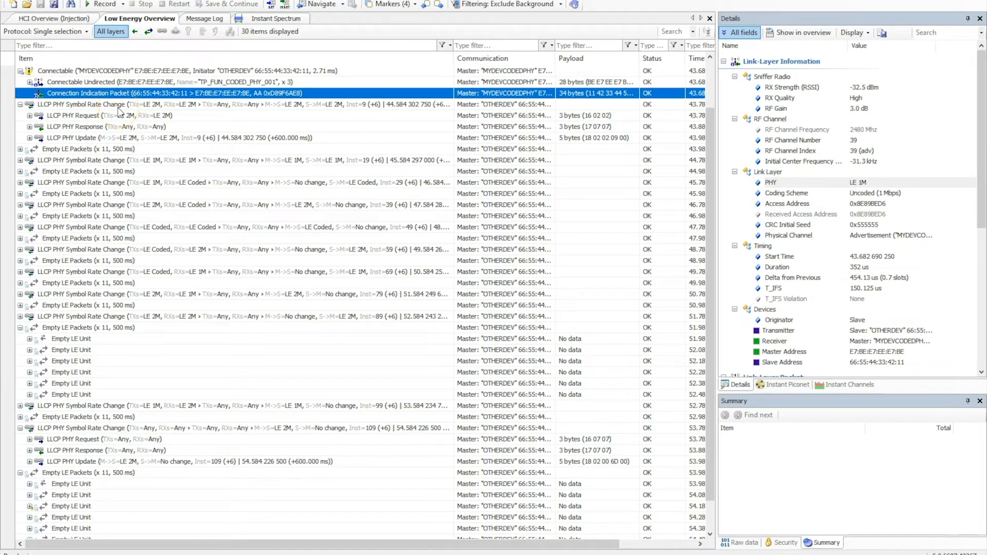
mouse_move(160, 113)
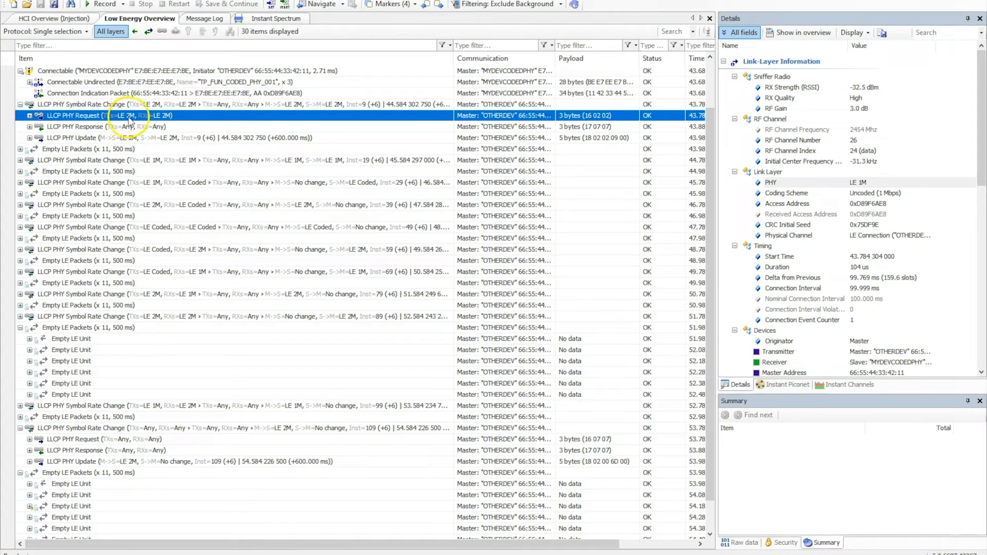
mouse_move(72, 131)
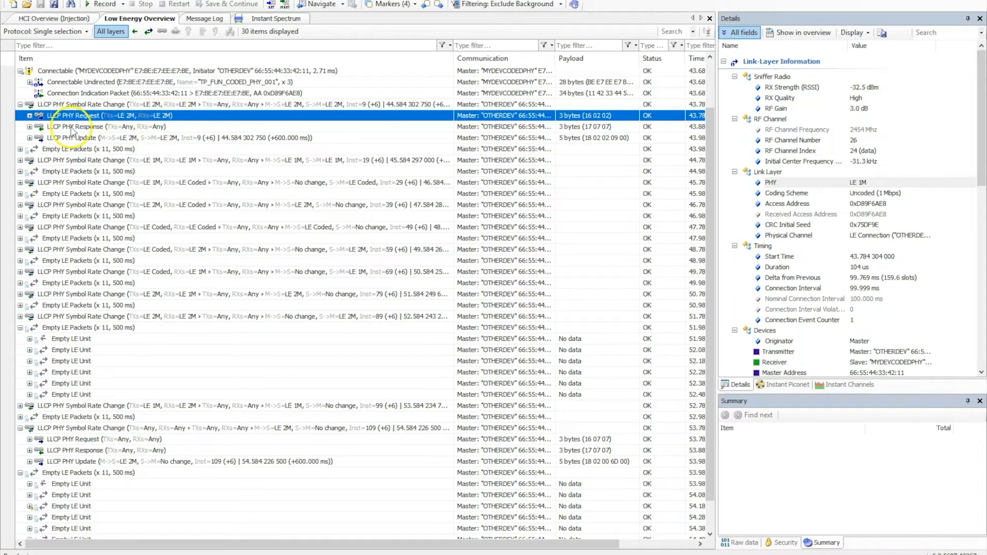
mouse_move(117, 132)
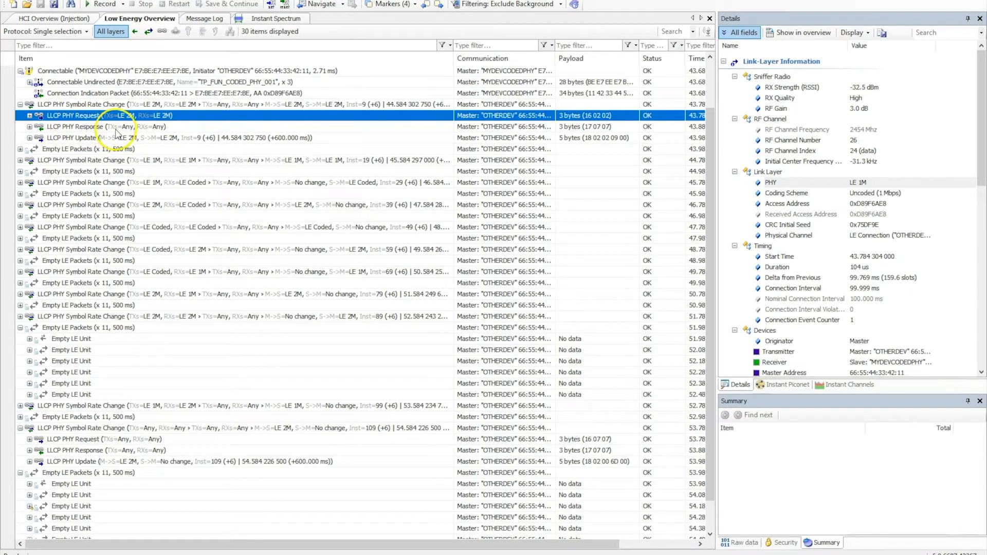
mouse_move(129, 134)
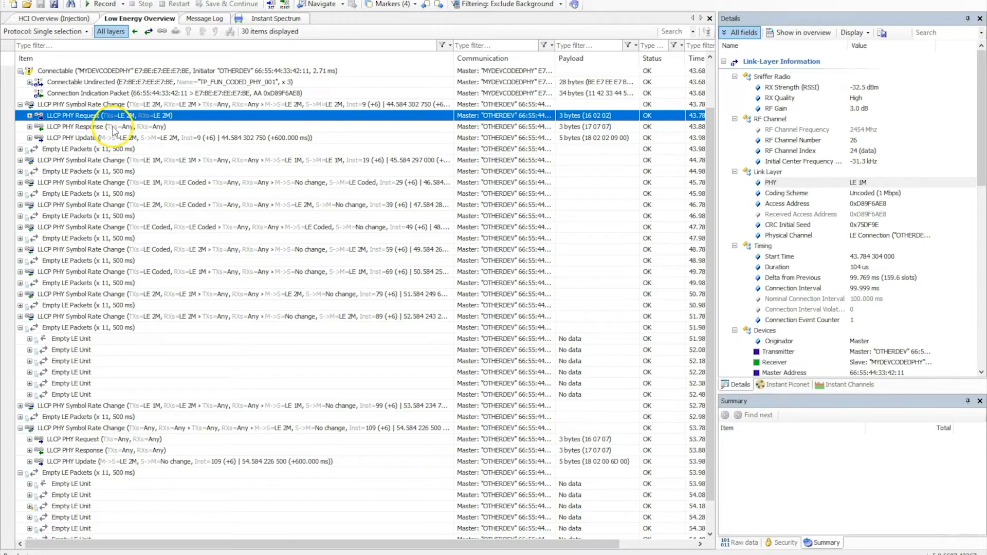
mouse_move(93, 148)
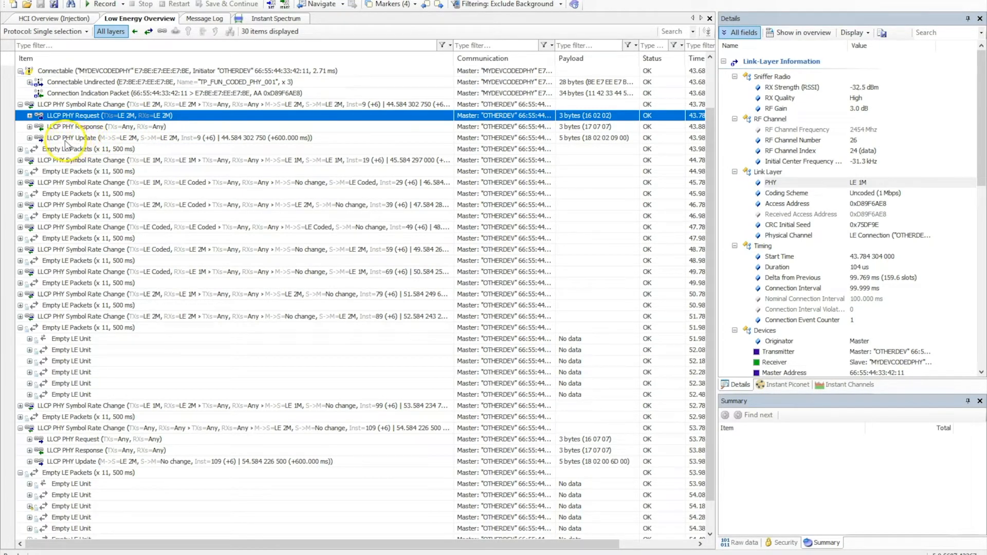
mouse_move(118, 143)
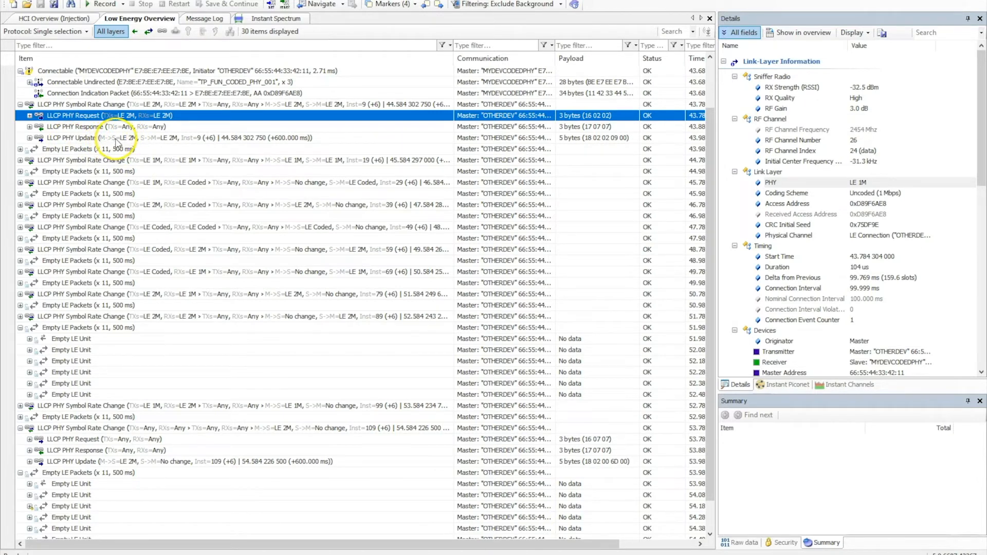
mouse_move(113, 142)
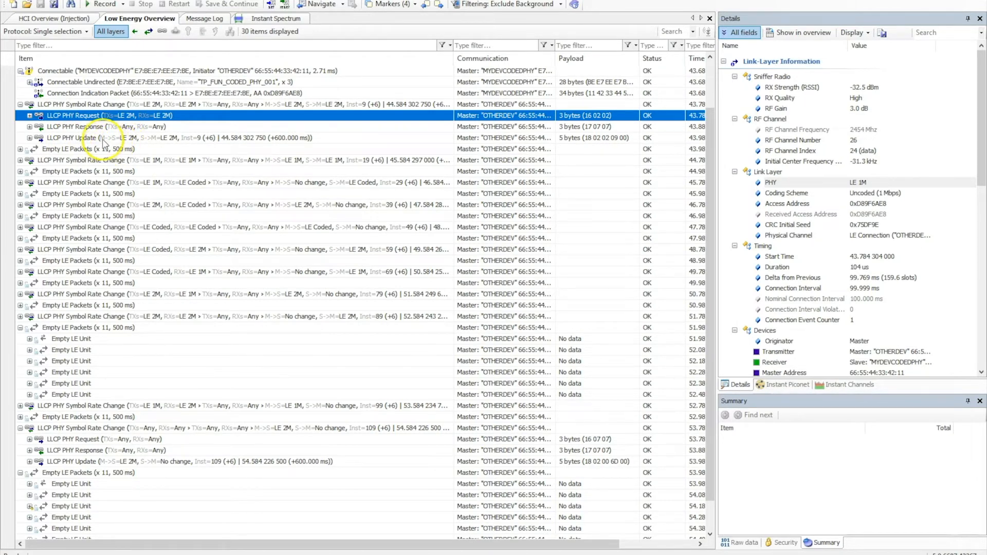
mouse_move(132, 145)
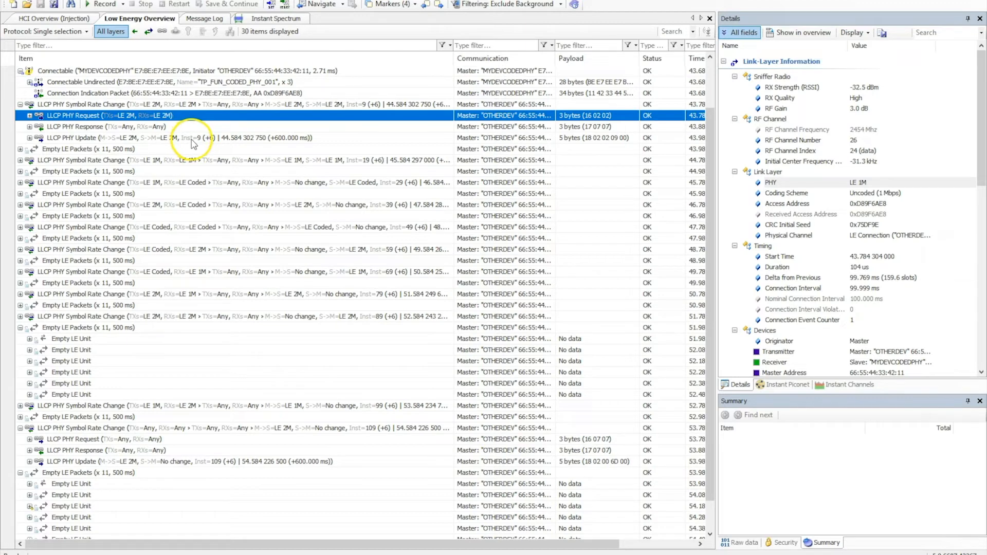
mouse_move(192, 143)
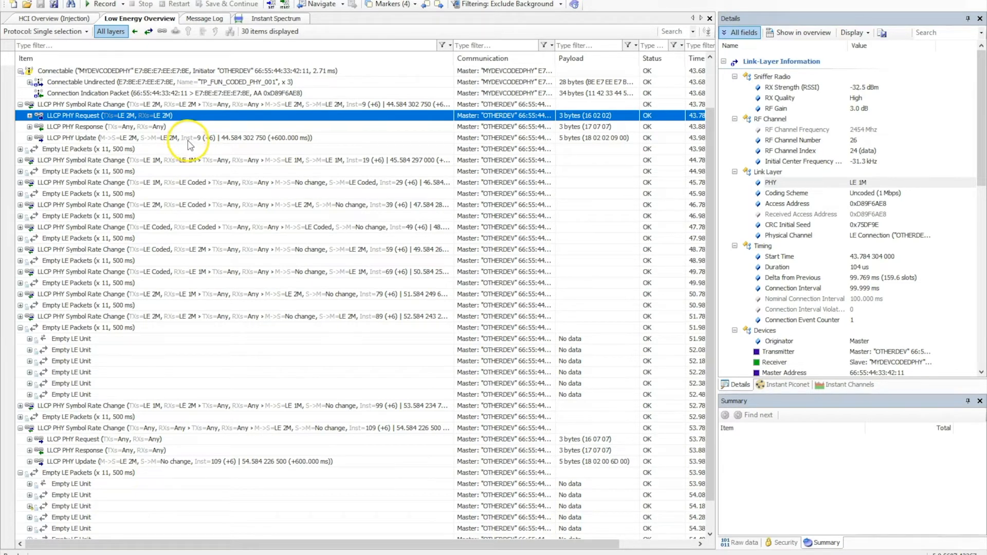
mouse_move(202, 143)
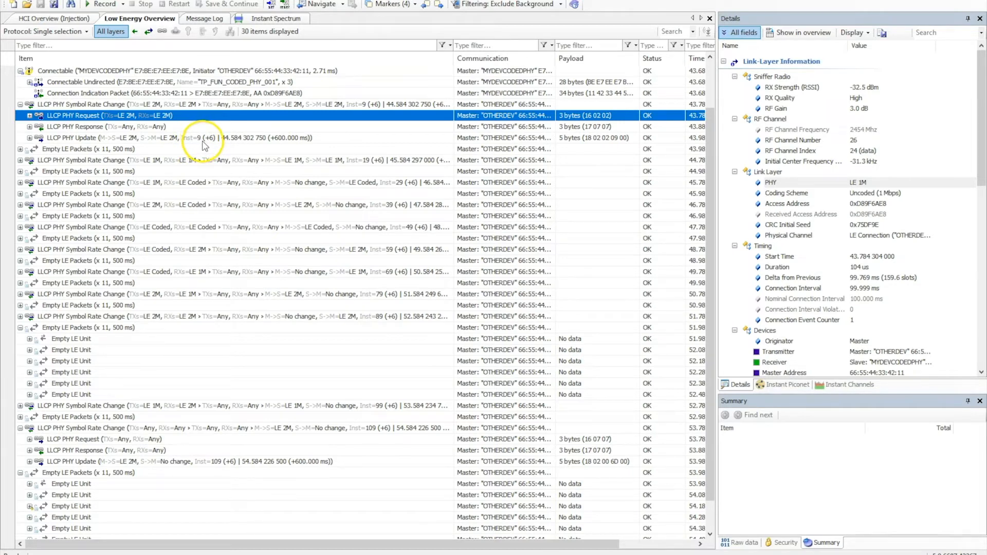
mouse_move(199, 141)
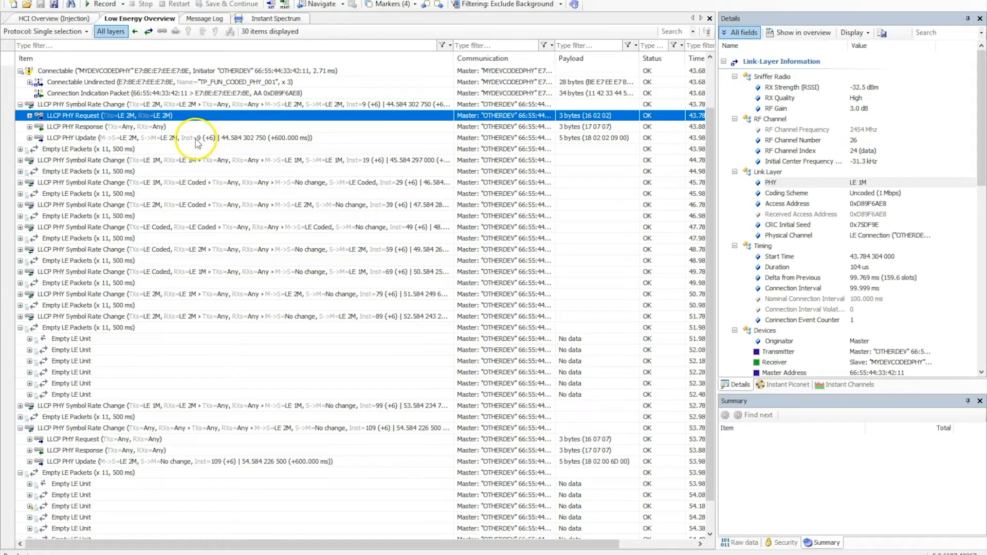
mouse_move(213, 143)
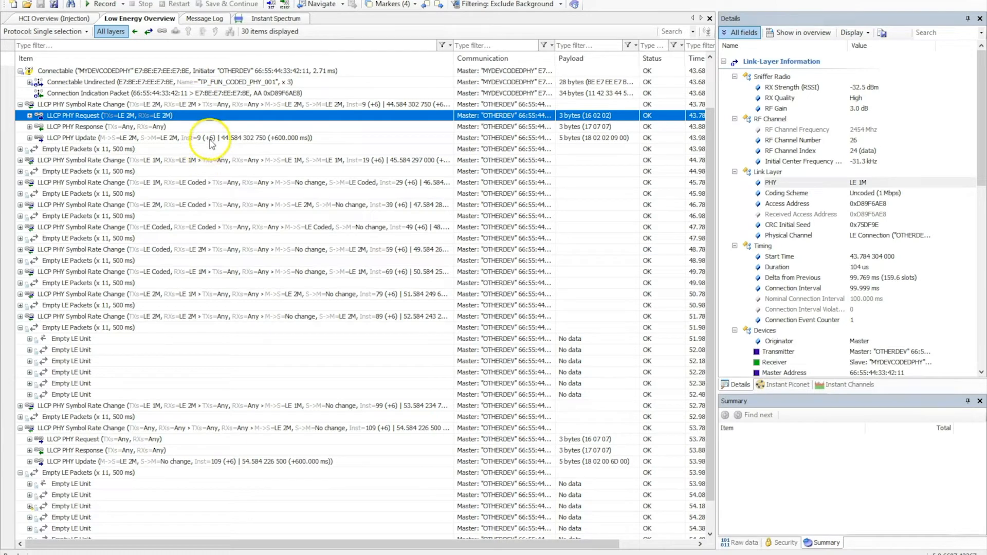
Expand the Empty LE Packets groups after the first two PHY changes and check each empty unit's PHY
left_click(188, 137)
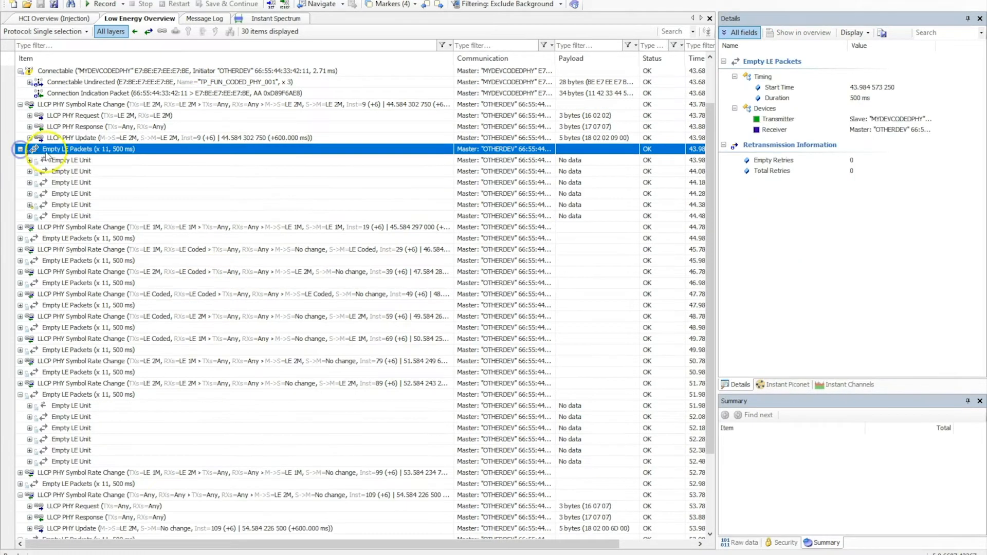
left_click(71, 160)
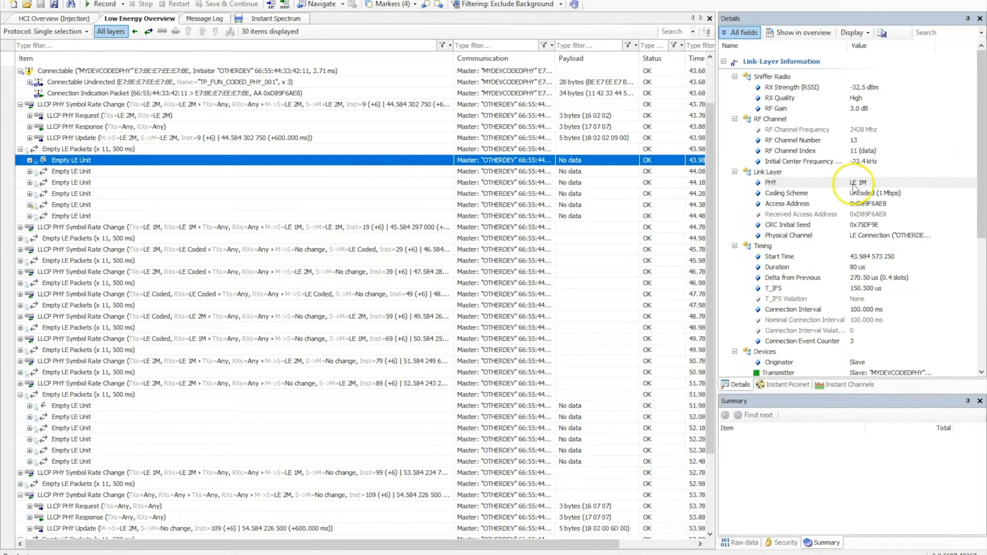
left_click(71, 171)
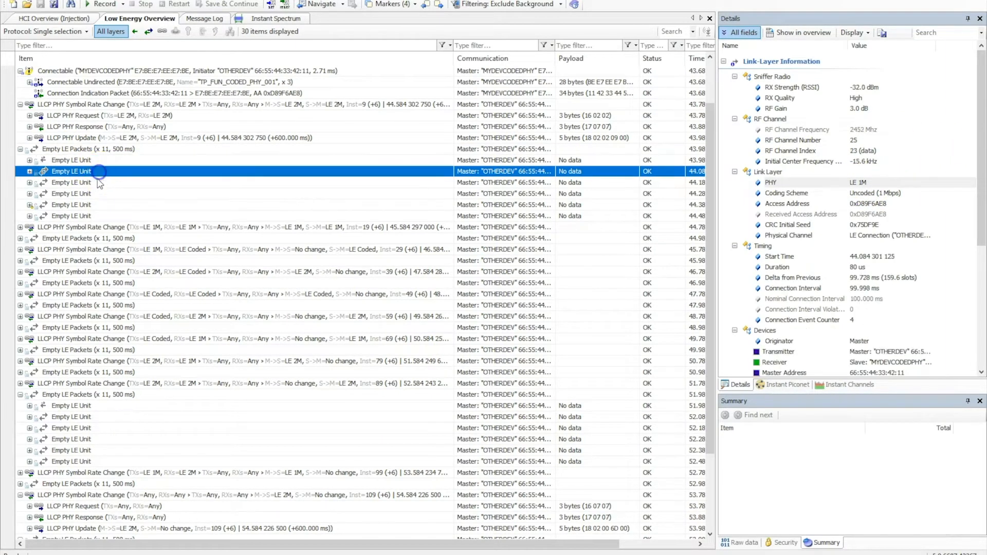
left_click(71, 193)
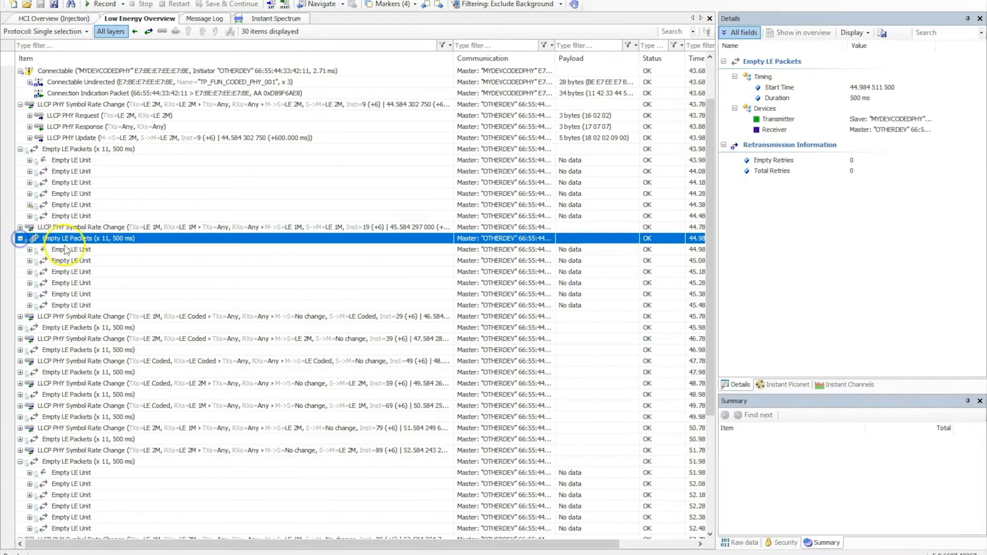
left_click(71, 249)
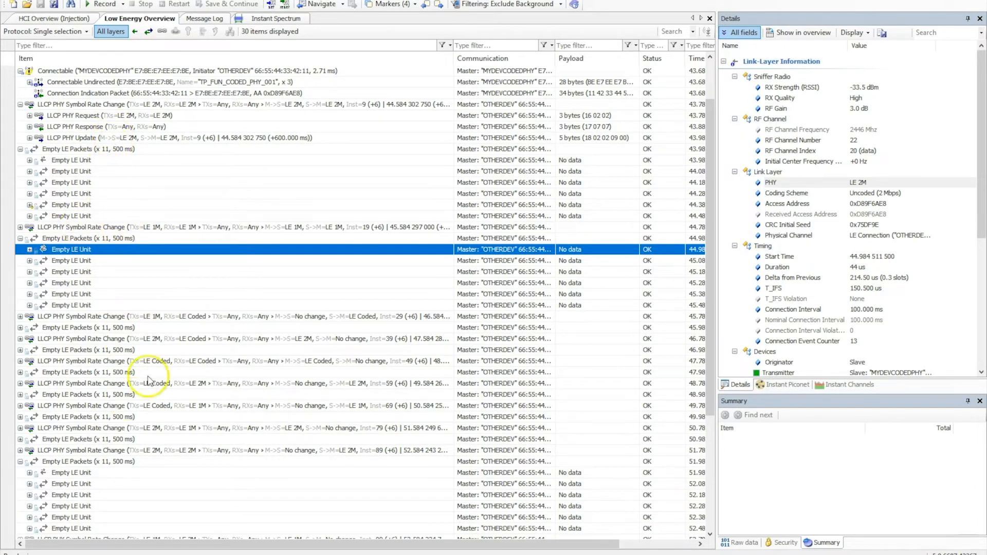
mouse_move(171, 321)
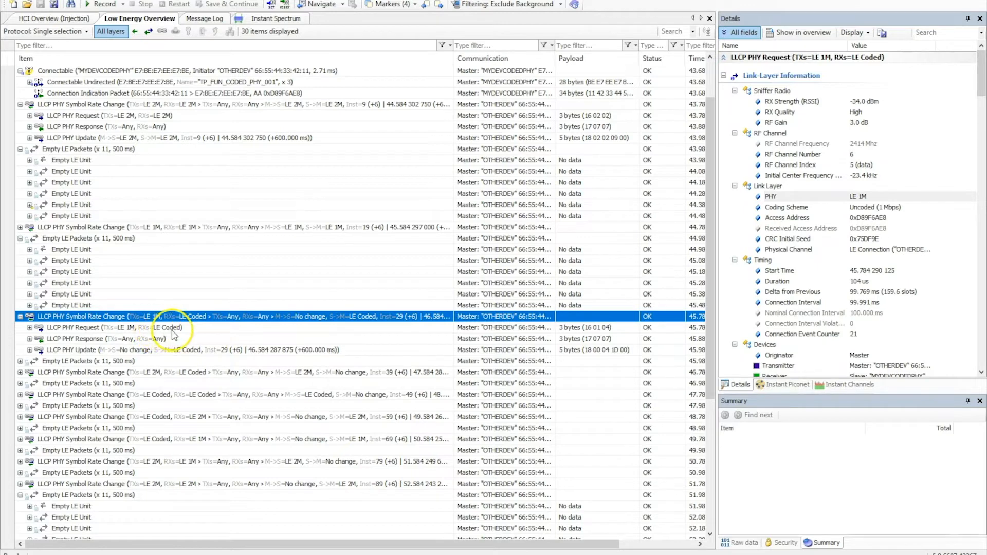
mouse_move(200, 333)
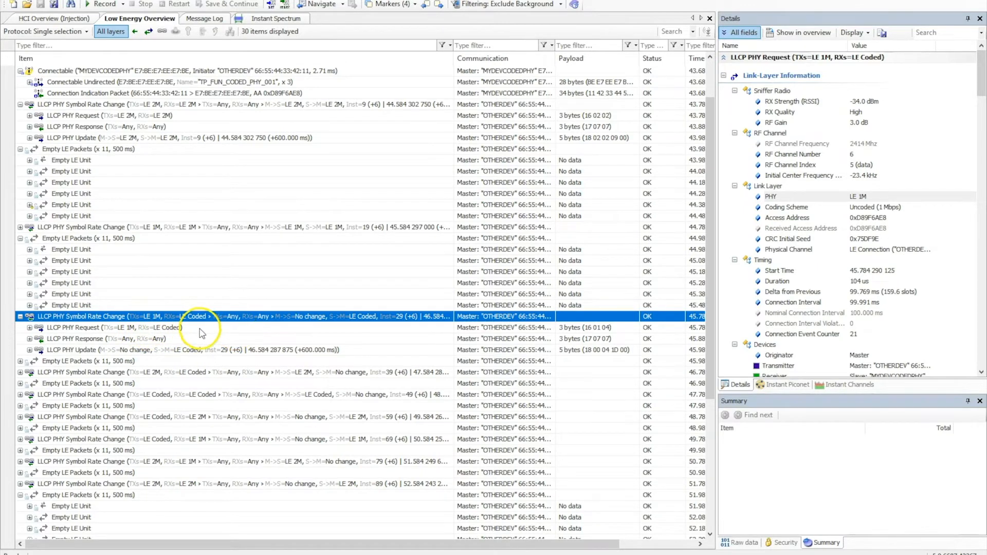
mouse_move(205, 332)
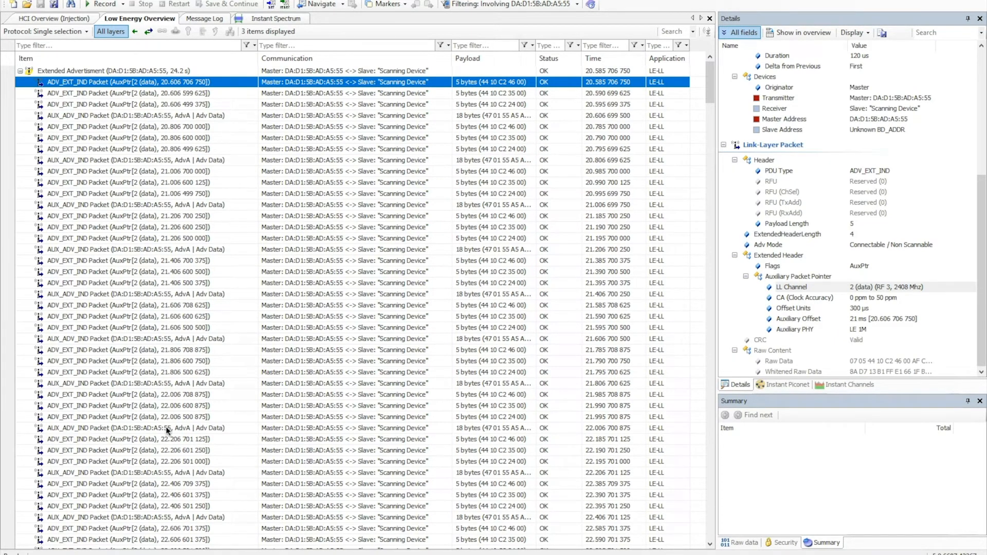
mouse_move(74, 58)
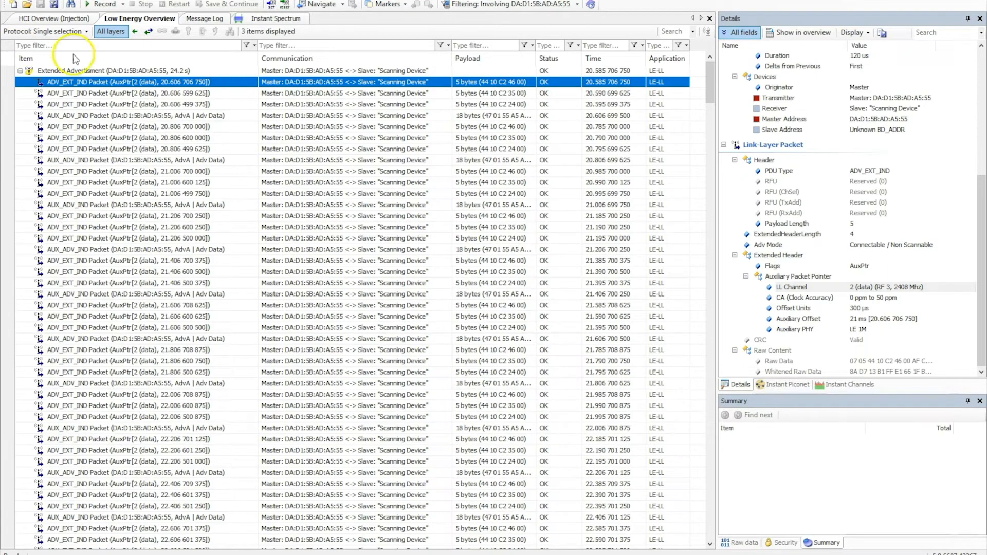
mouse_move(118, 111)
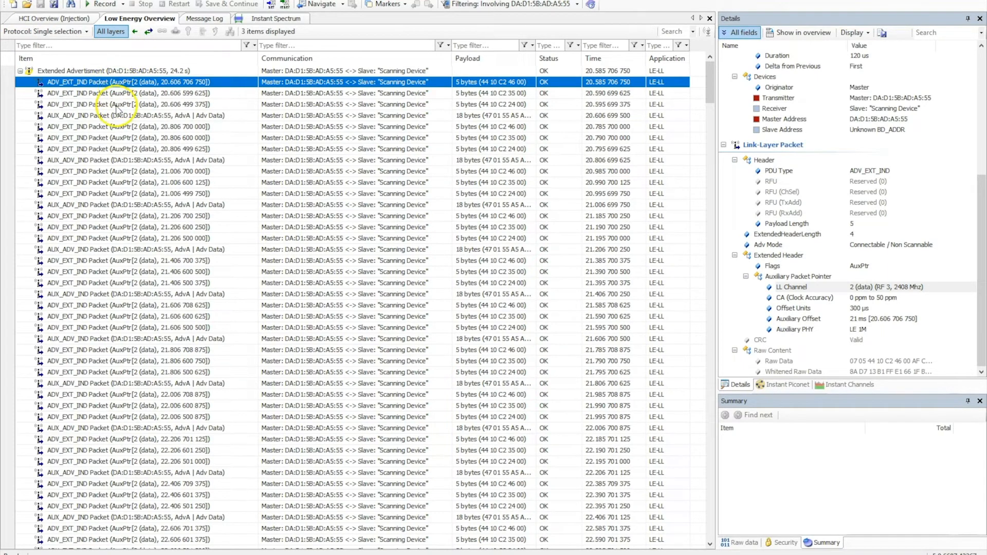
mouse_move(67, 121)
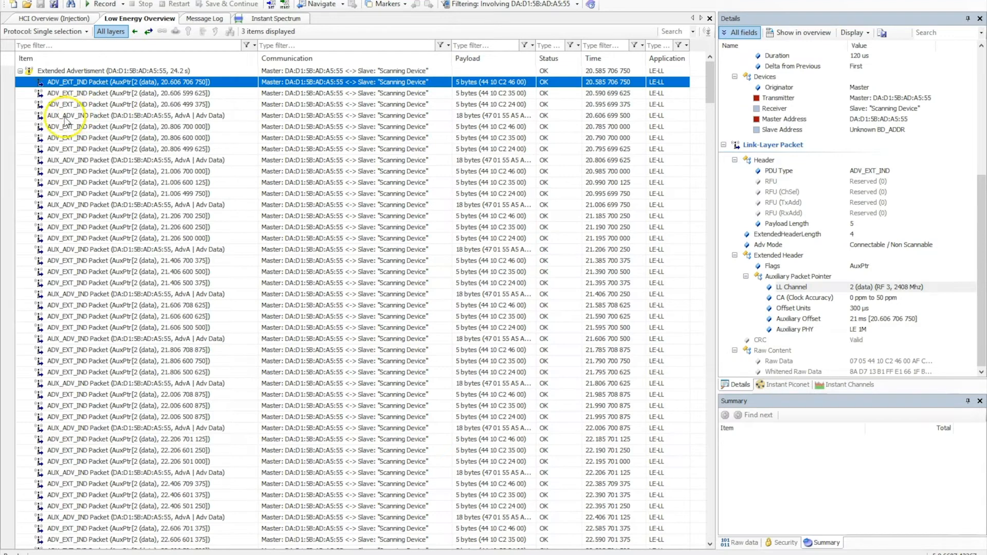
mouse_move(113, 123)
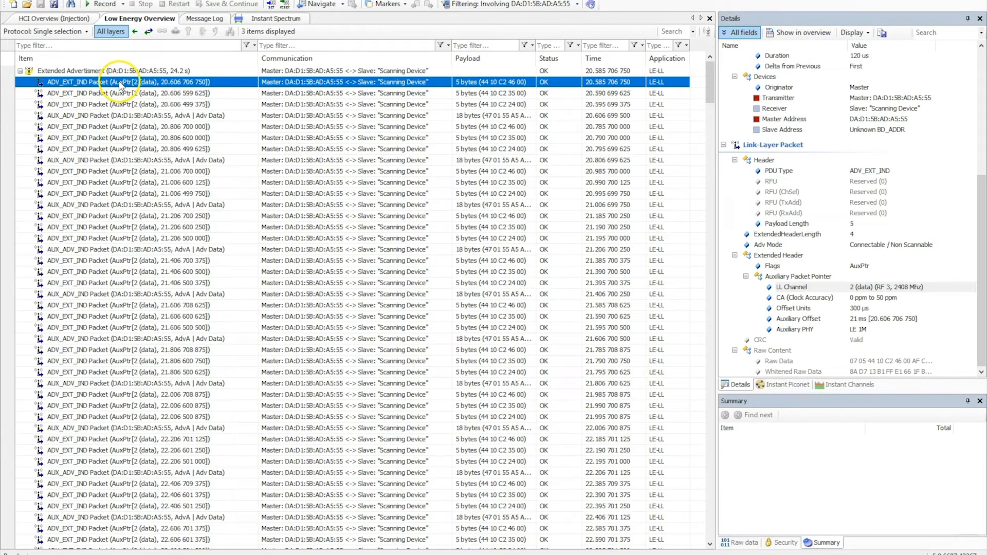
mouse_move(137, 107)
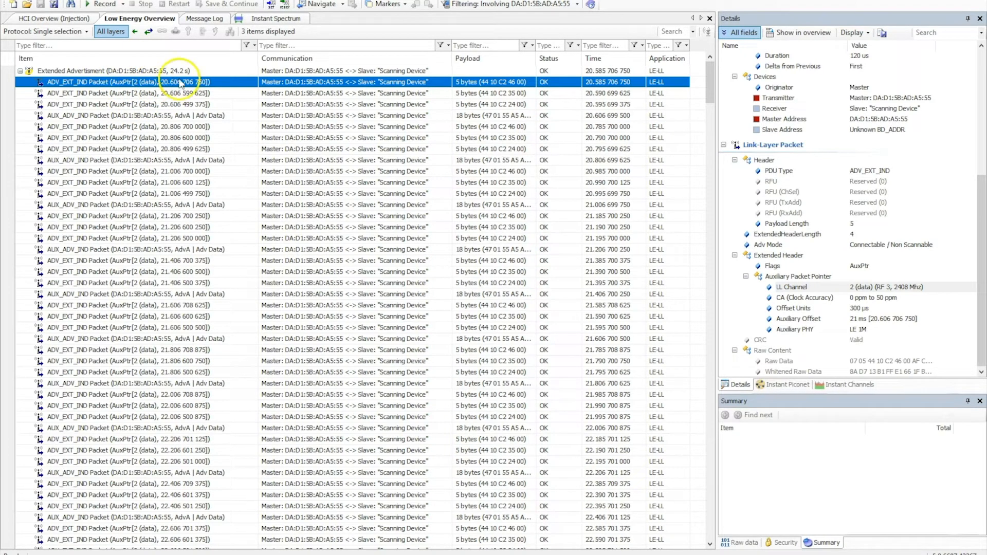
mouse_move(716, 151)
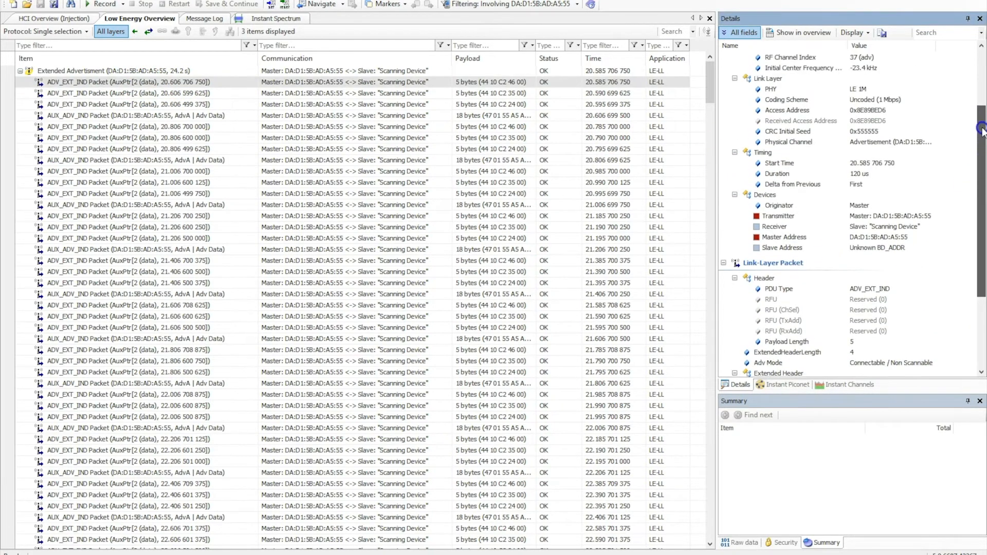
scroll("up", 3)
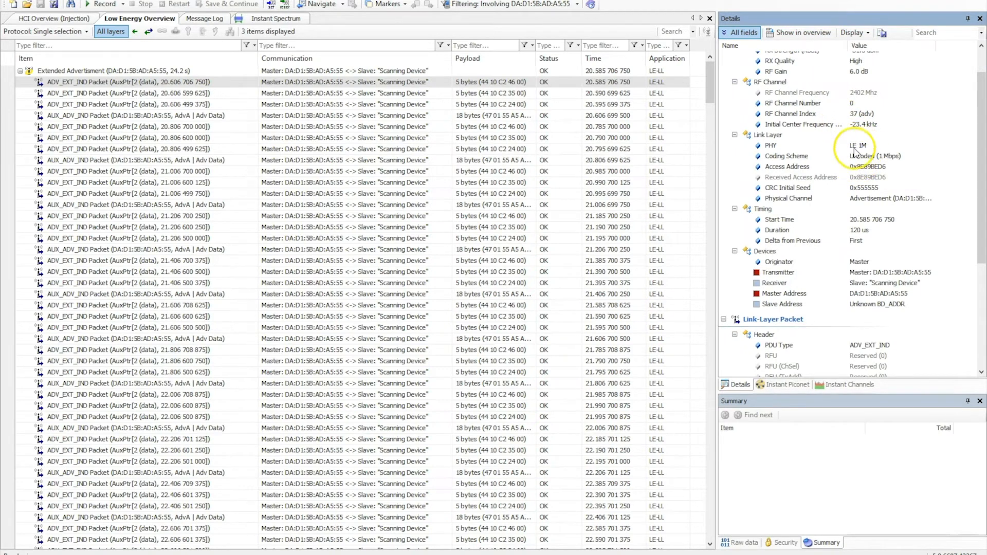
mouse_move(787, 154)
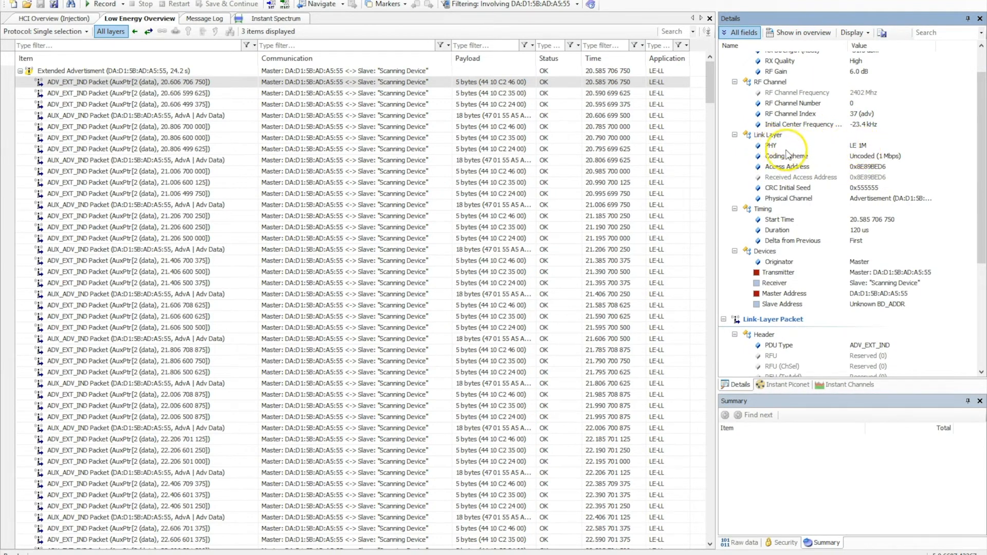
mouse_move(841, 121)
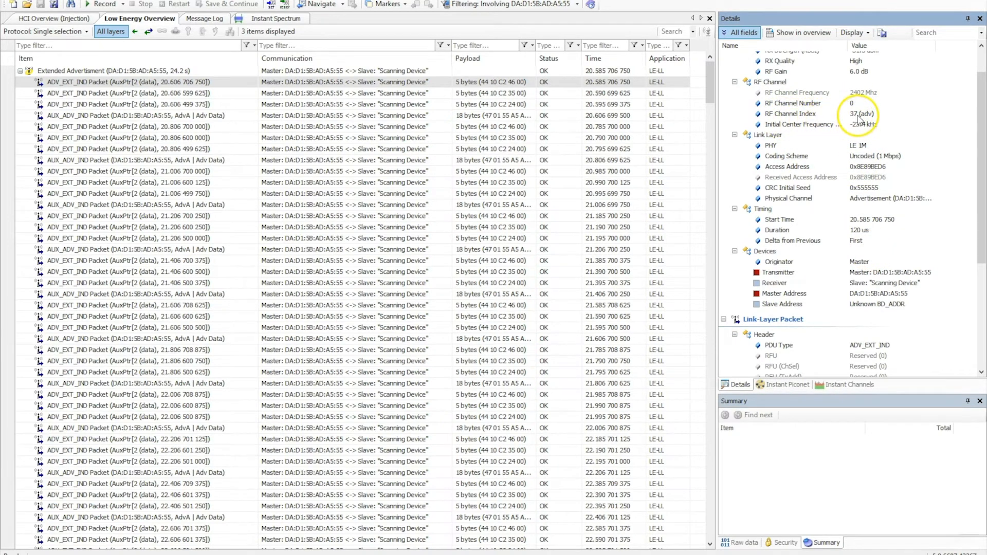
mouse_move(207, 90)
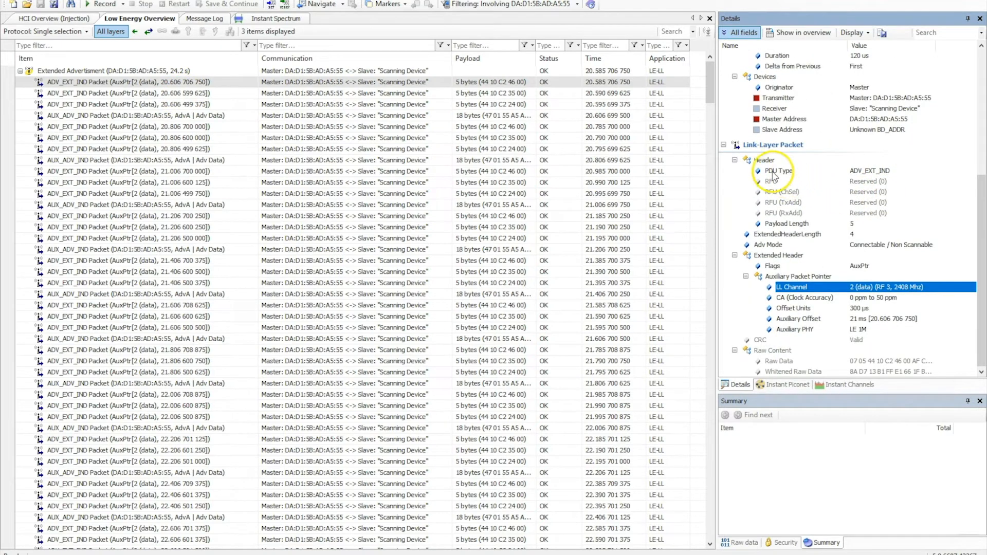
mouse_move(796, 281)
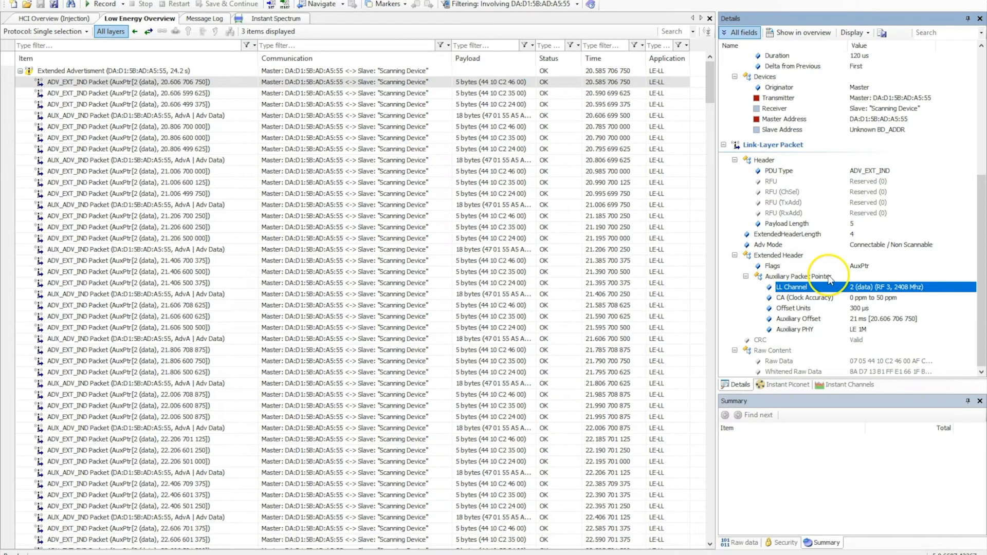
mouse_move(536, 315)
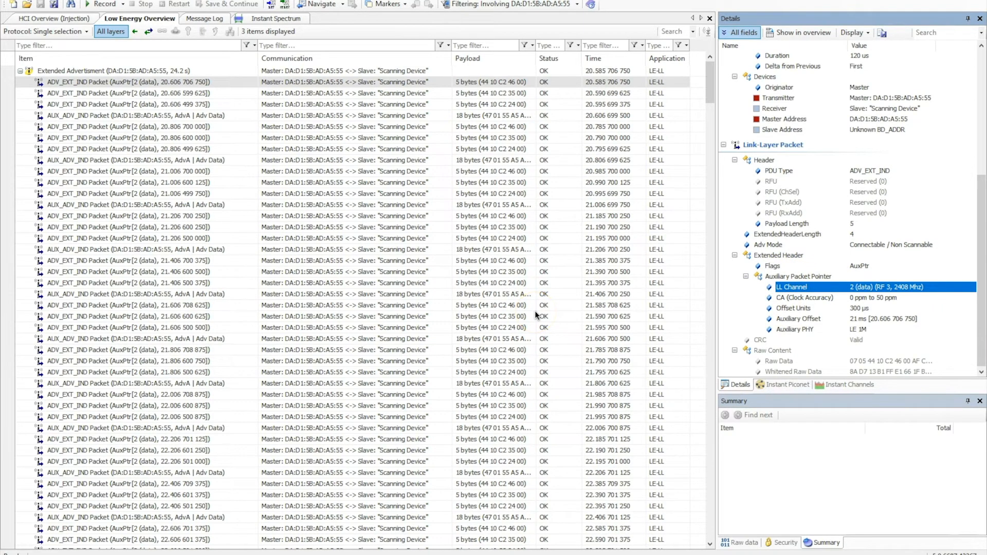
mouse_move(833, 290)
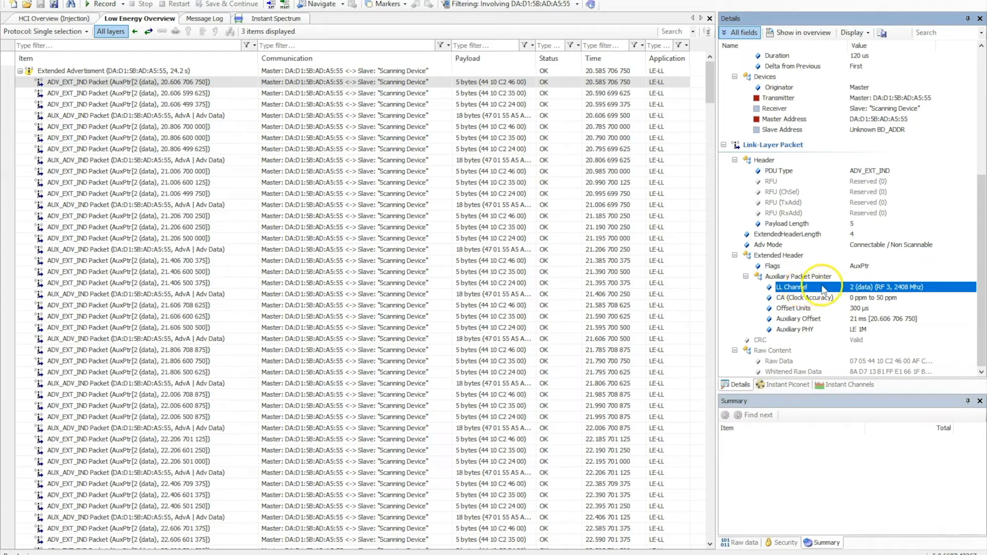
mouse_move(779, 296)
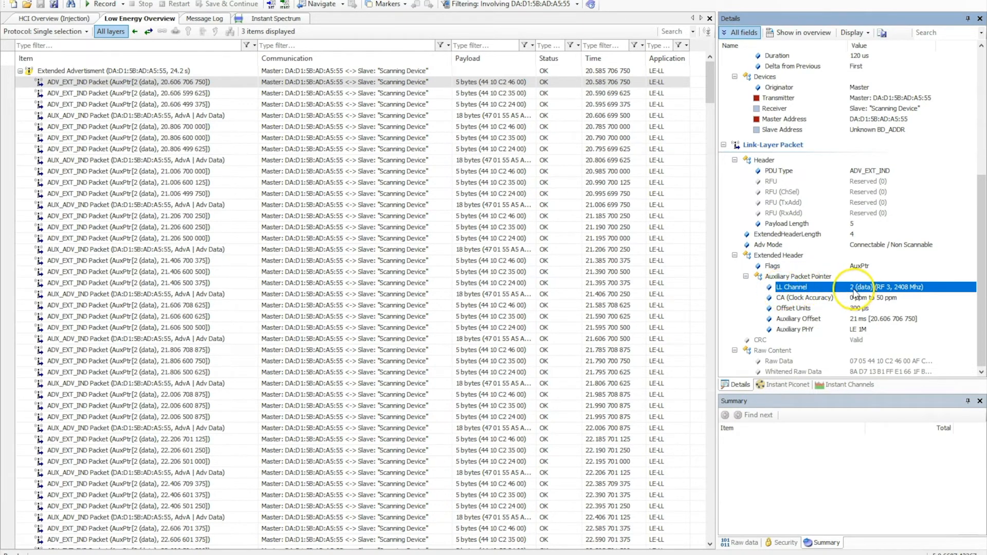
mouse_move(809, 328)
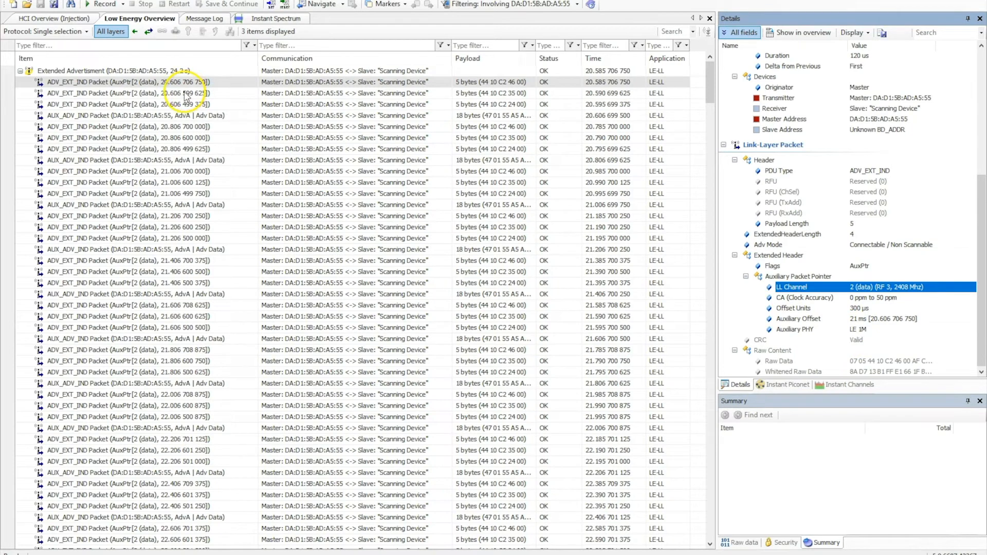
Compare the second and third ADV_EXT_IND auxiliary offsets, then view the AUX_ADV_IND address and service data
left_click(126, 93)
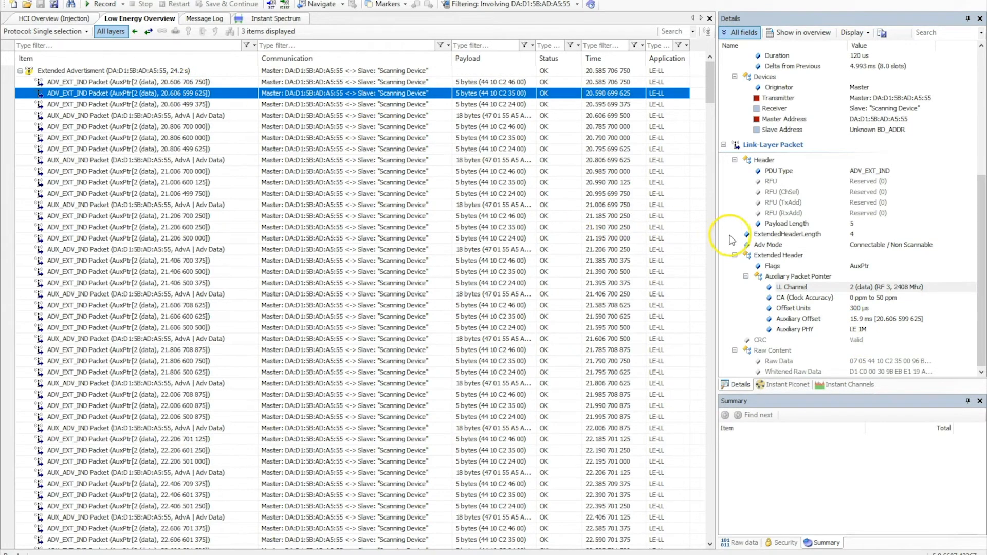
mouse_move(868, 313)
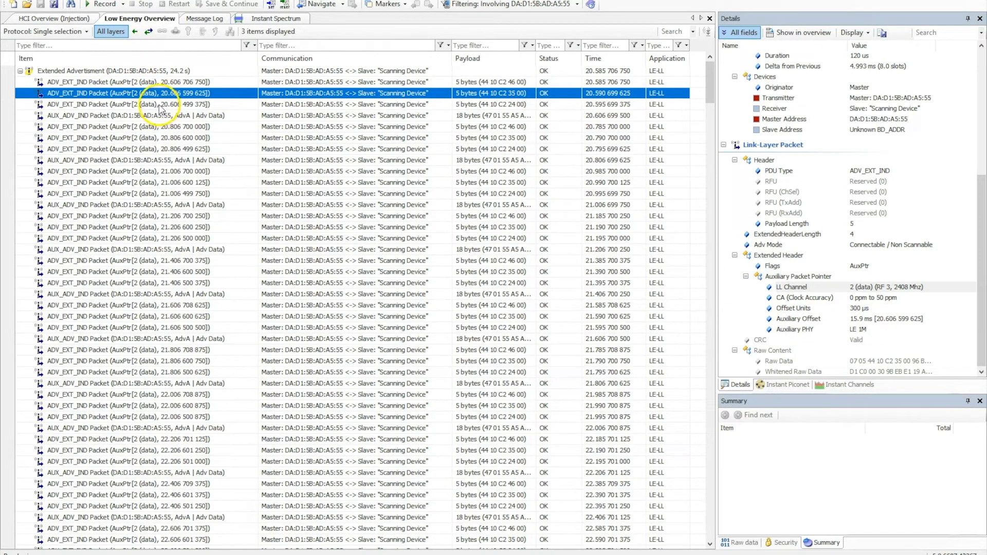
left_click(126, 104)
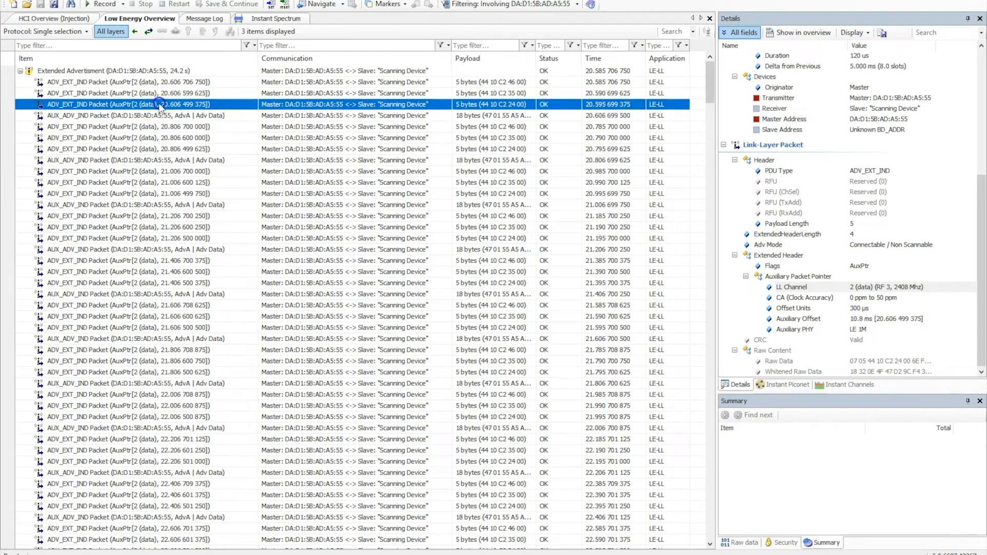
left_click(126, 115)
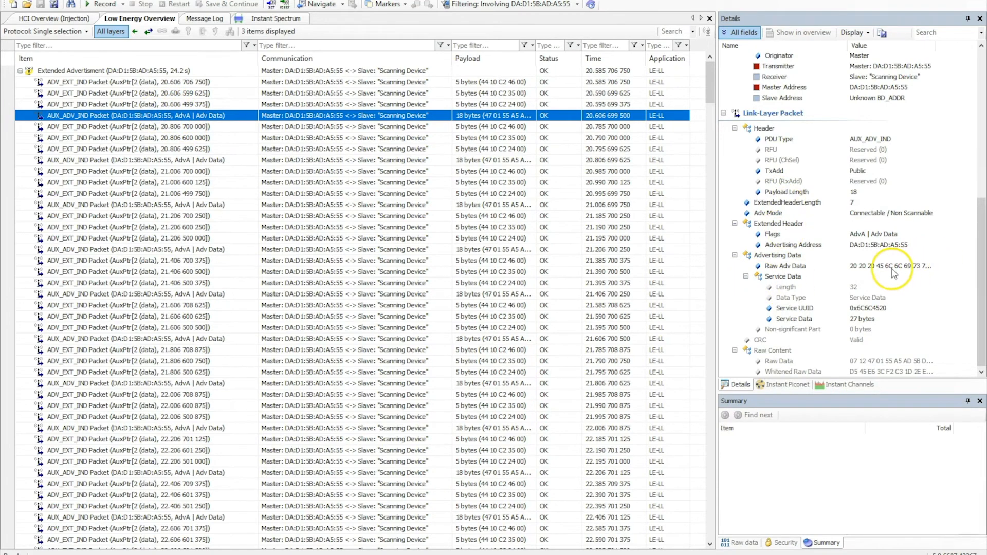
mouse_move(786, 238)
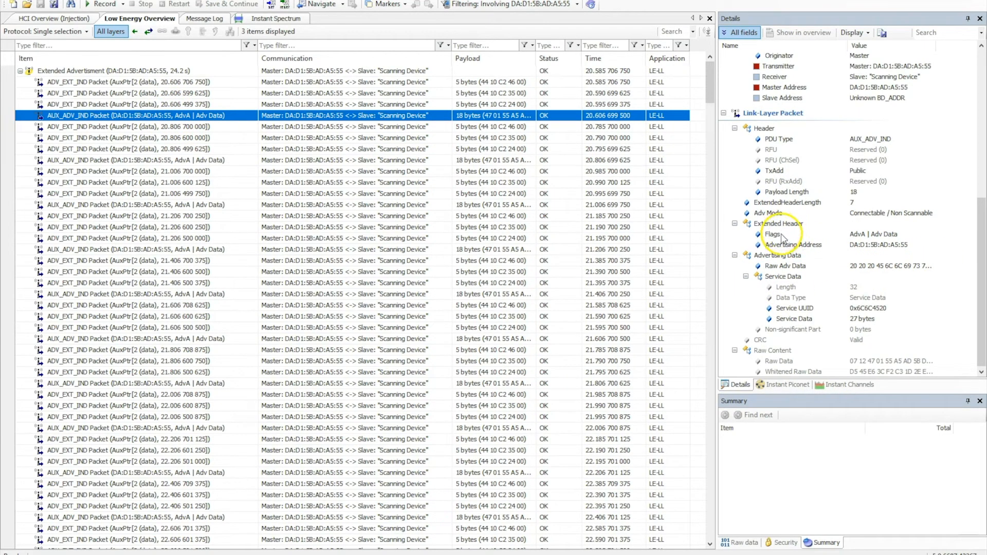
mouse_move(834, 281)
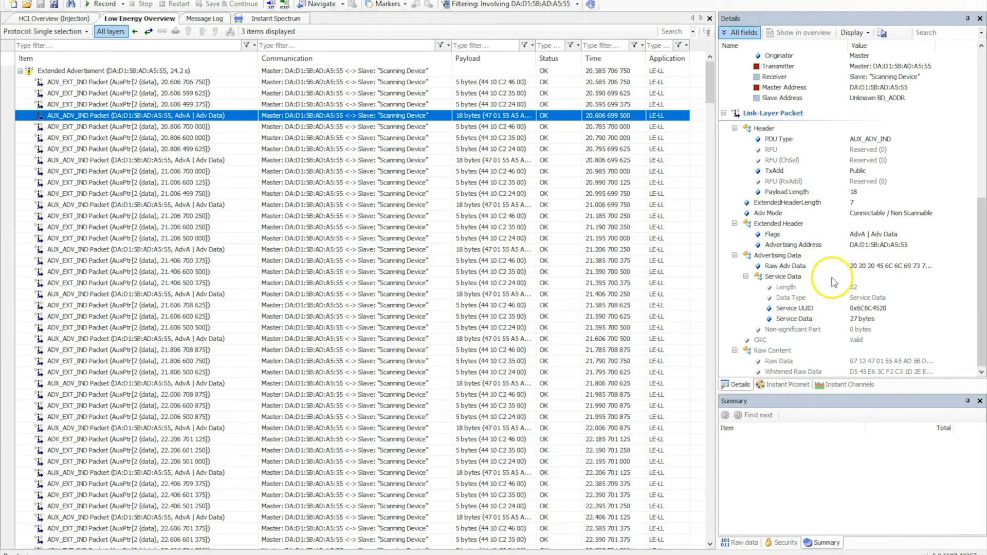
mouse_move(881, 269)
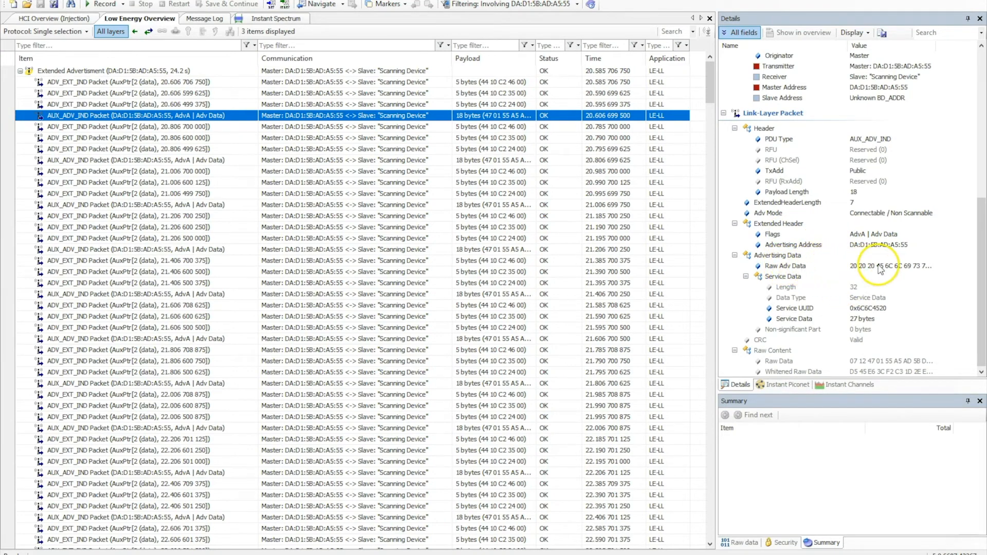
mouse_move(834, 311)
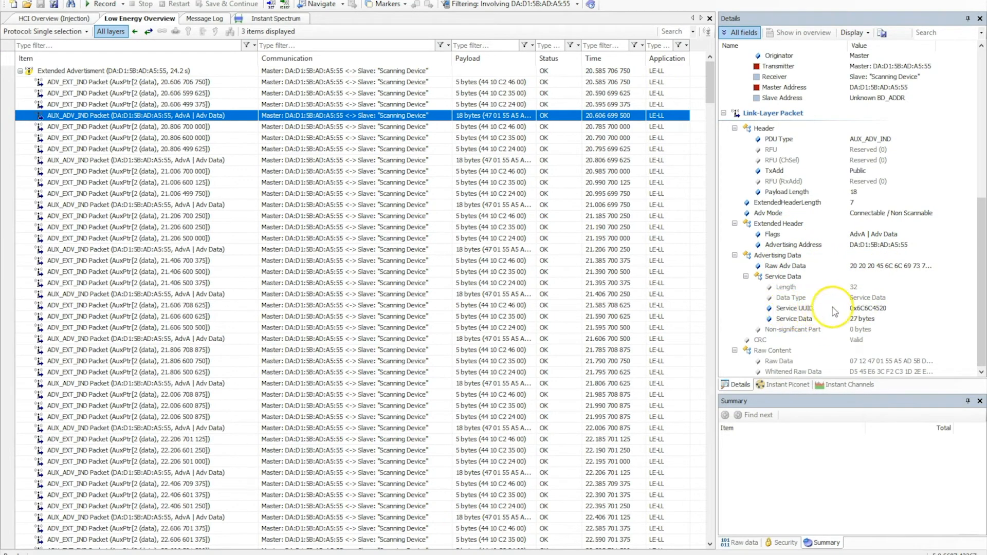